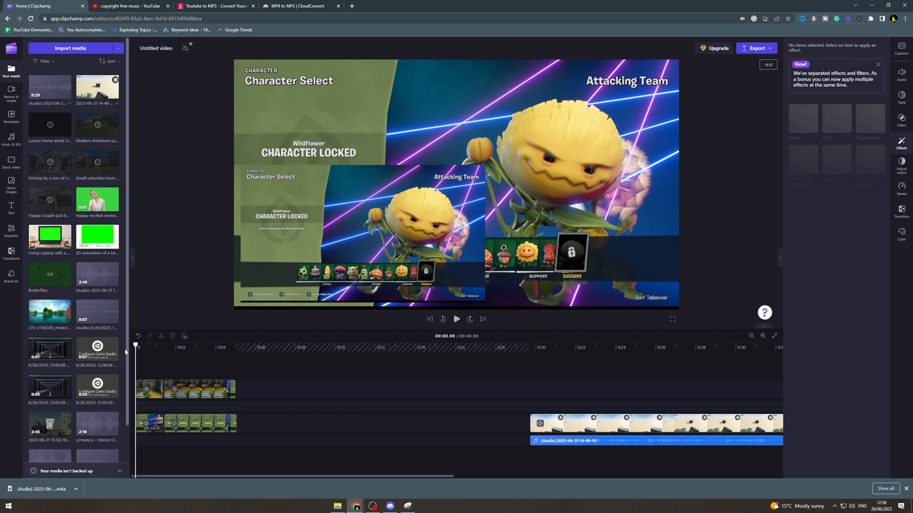
mouse_move(170, 370)
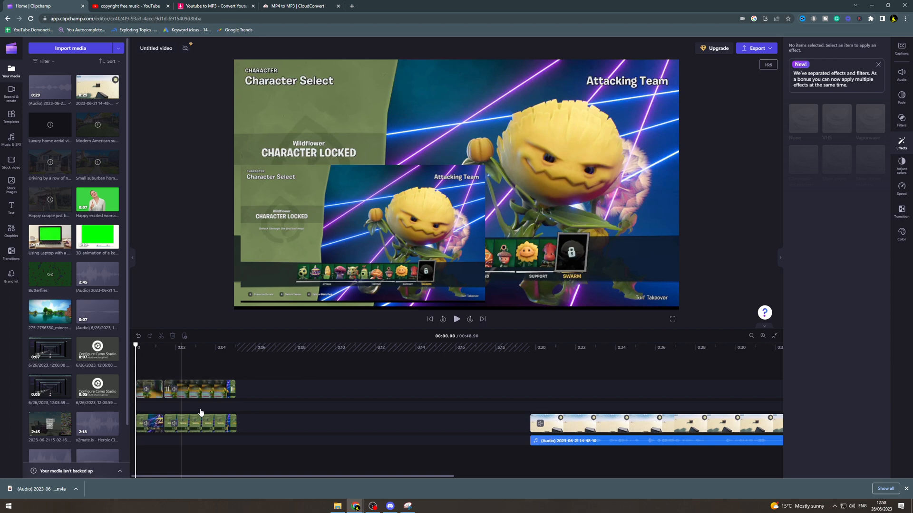
Move the playhead to about 2.74 s, where the corn character appears with the overlay inset.
left_click(190, 348)
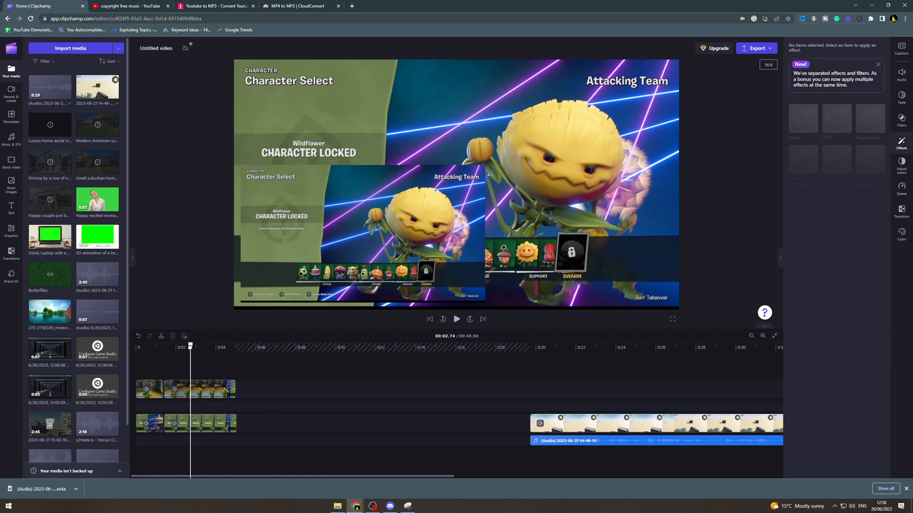
left_click(197, 422)
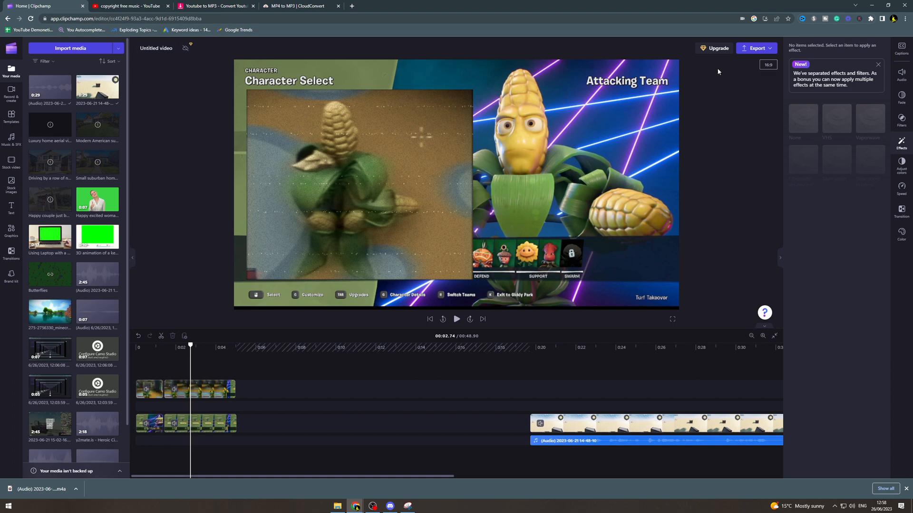
Switch the project aspect ratio from 16:9 to 9:16 Portrait.
left_click(199, 389)
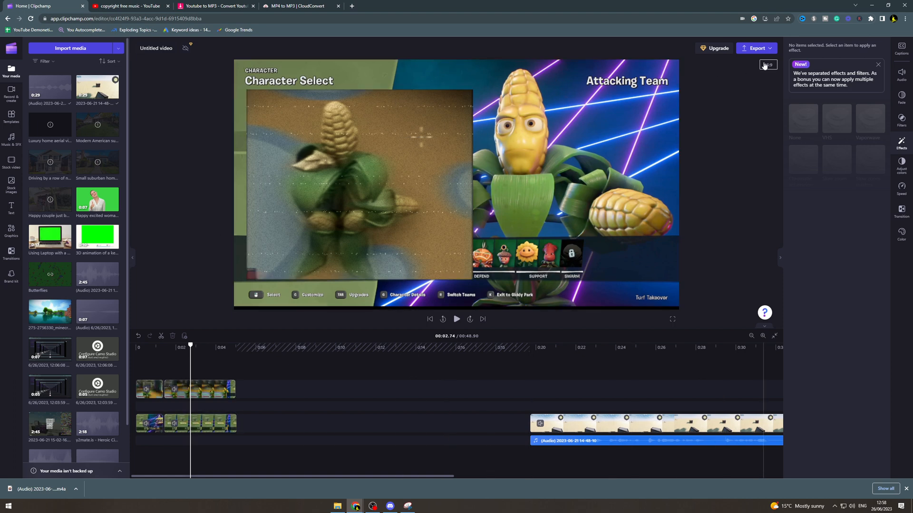
left_click(768, 65)
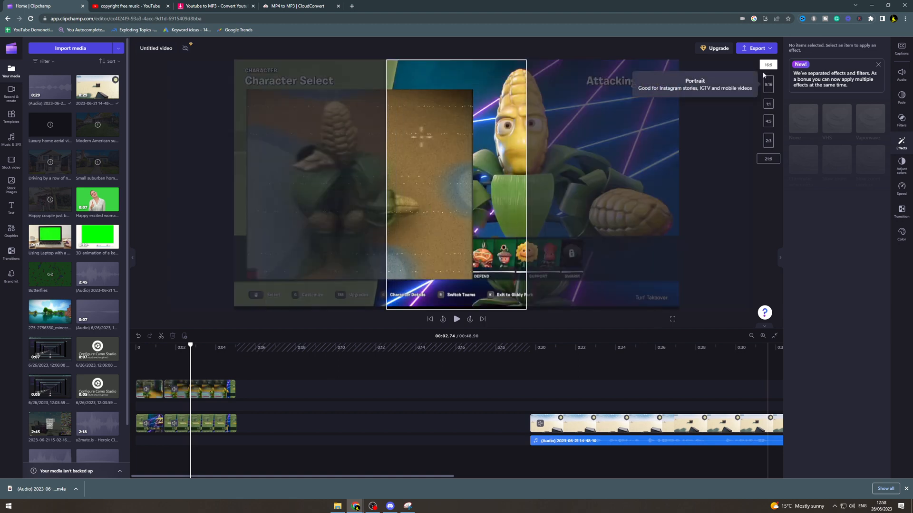
left_click(768, 64)
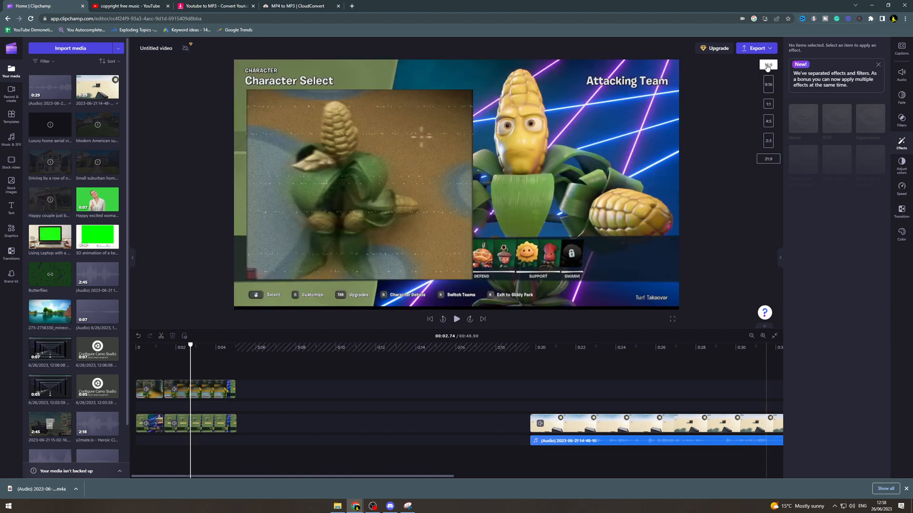
mouse_move(769, 85)
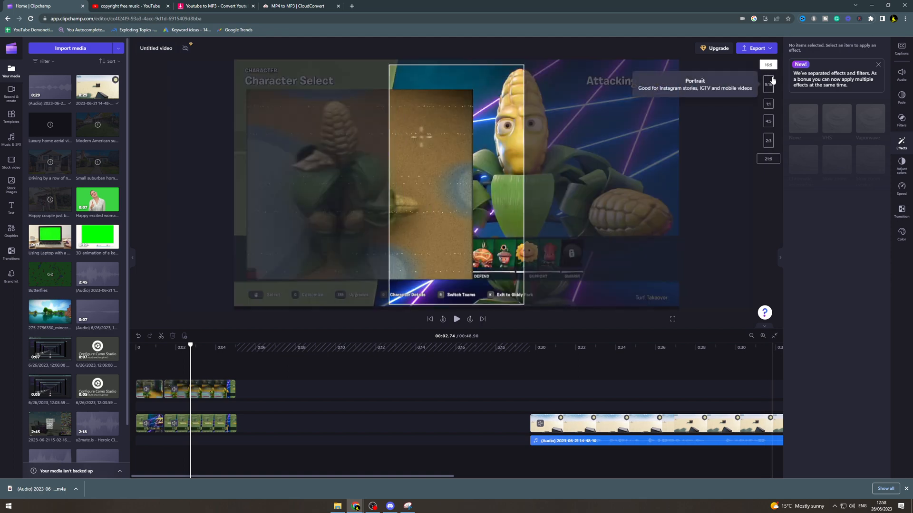
left_click(768, 64)
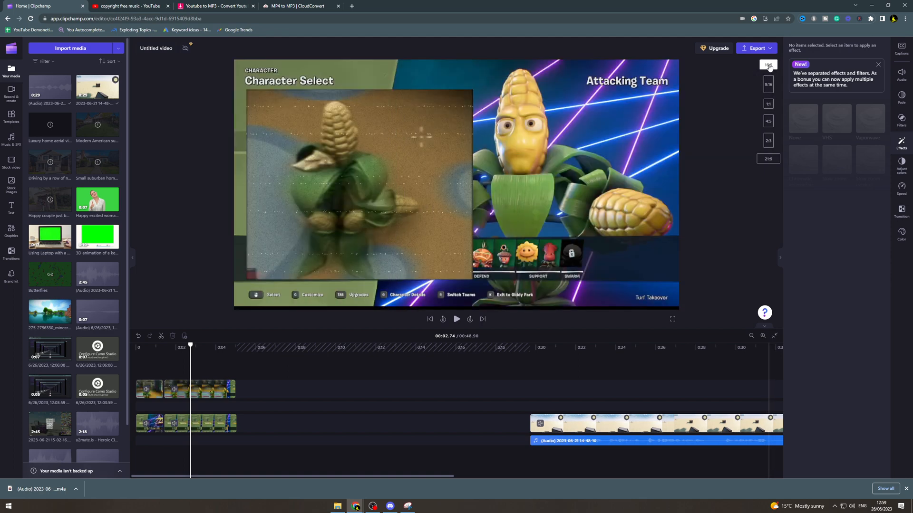
mouse_move(768, 84)
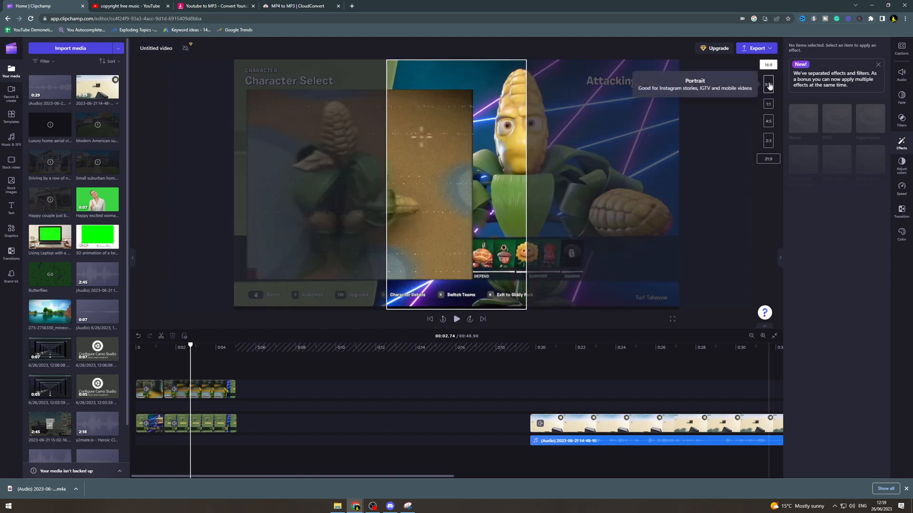
left_click(768, 87)
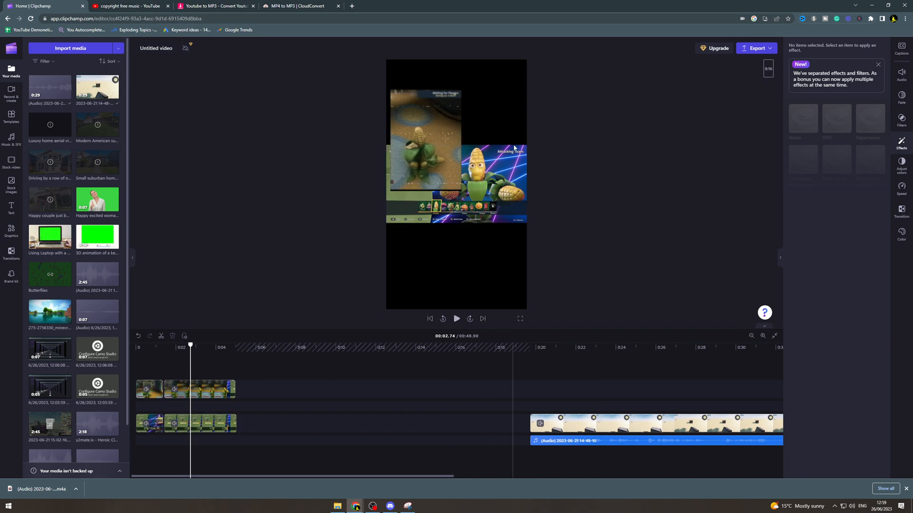
left_click(768, 68)
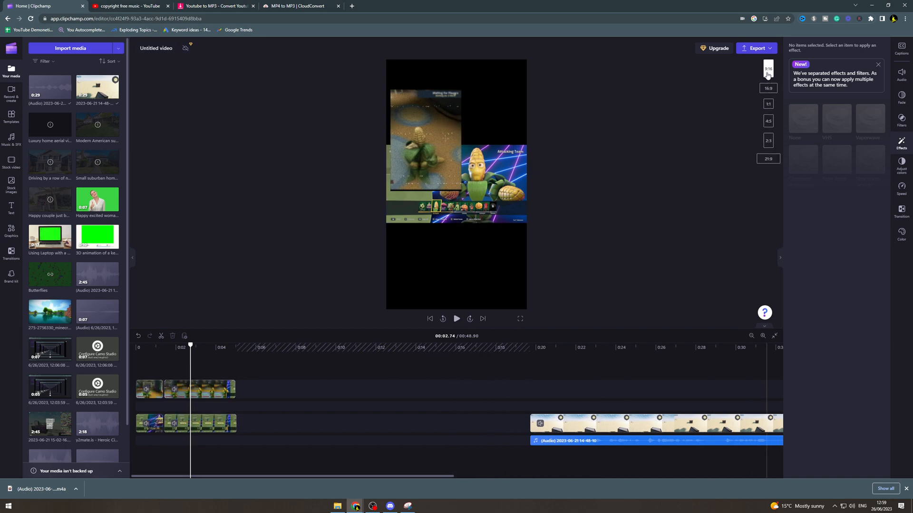
left_click(768, 101)
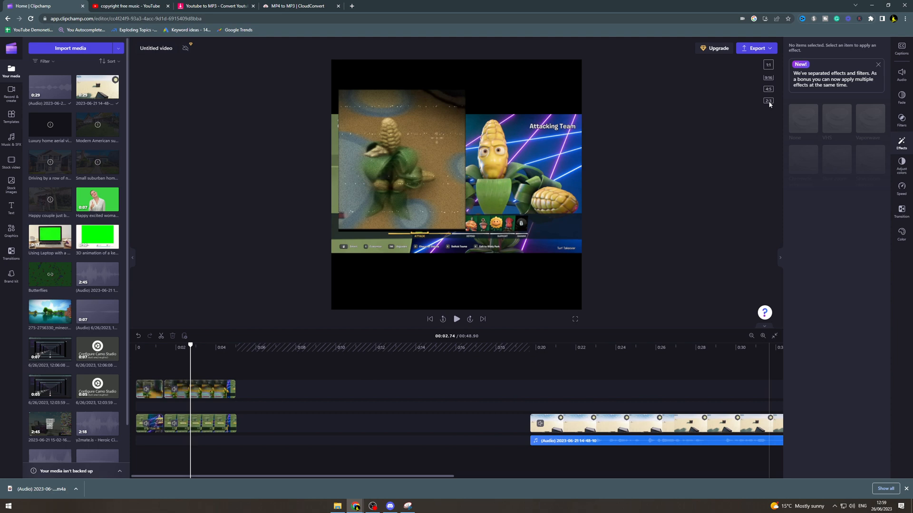
left_click(768, 122)
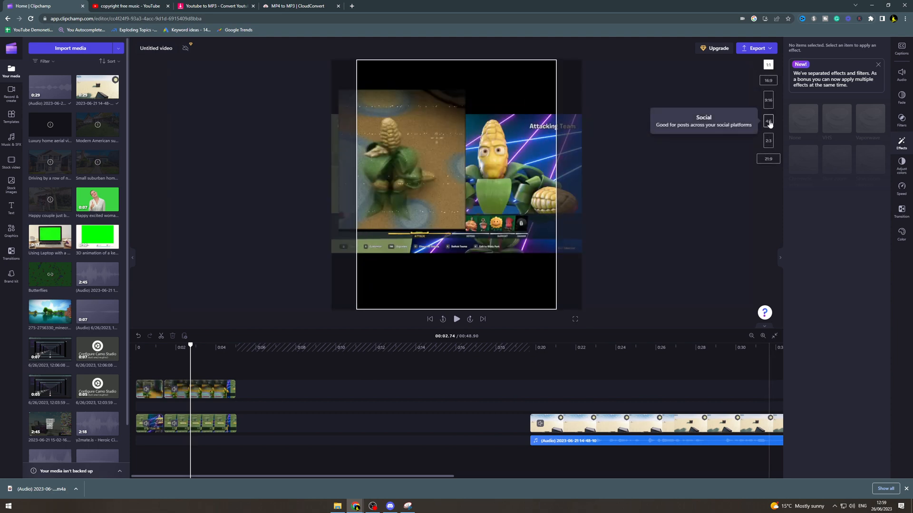
mouse_move(768, 140)
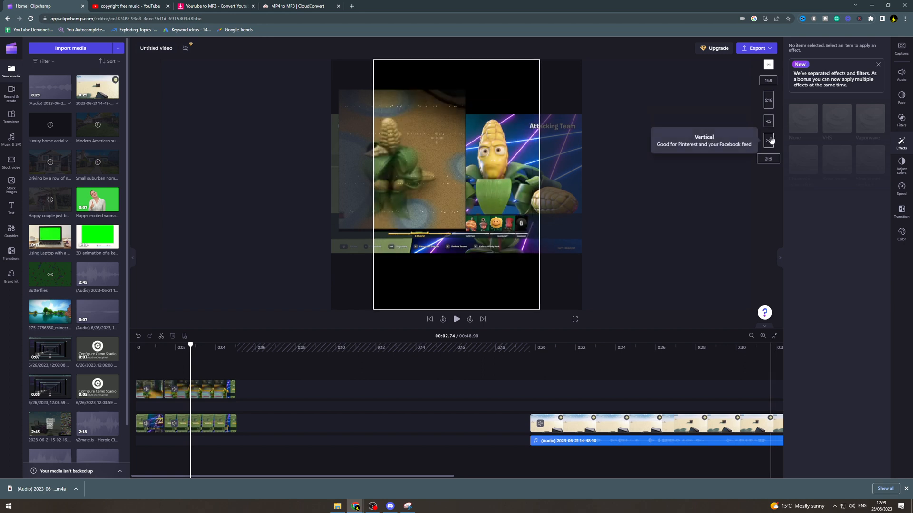
left_click(768, 159)
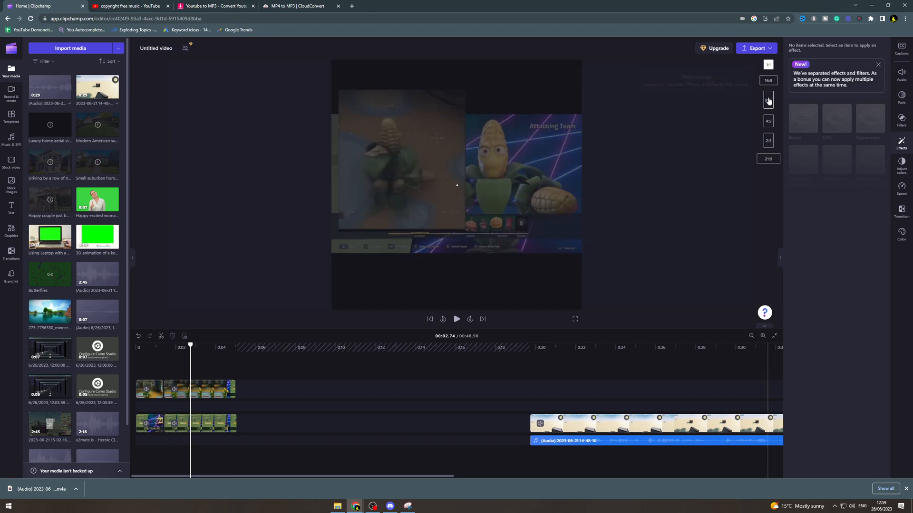
left_click(769, 100)
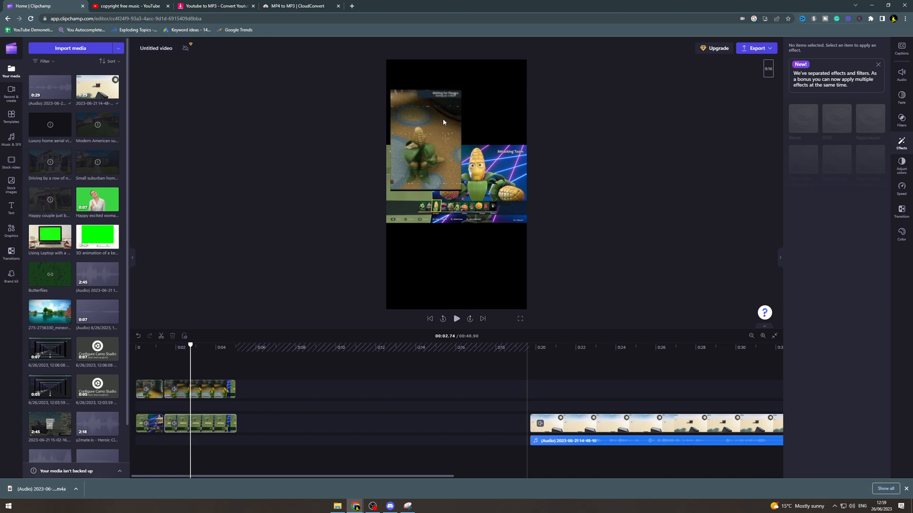
Make the main corn gameplay clip fill the portrait frame.
left_click(199, 423)
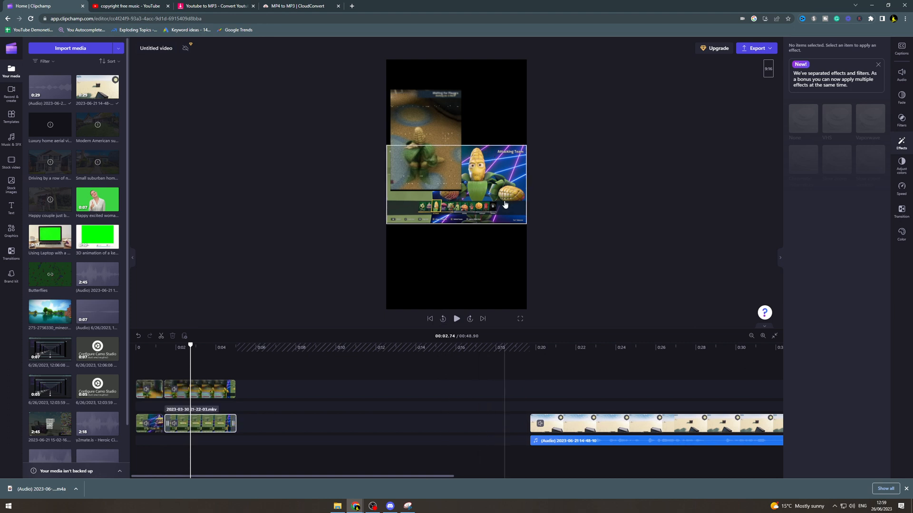
left_click(200, 423)
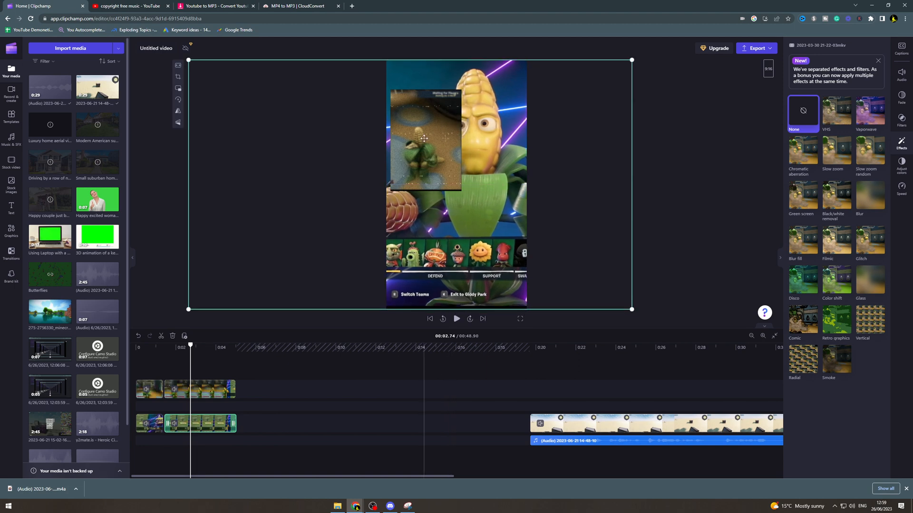
Shrink the overlay clip and tuck it into the top-left corner.
left_click(836, 113)
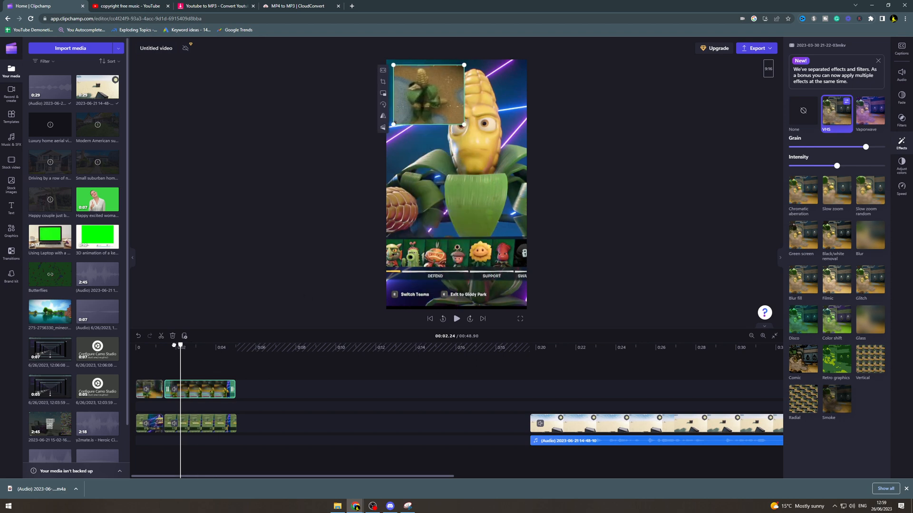
left_click(457, 319)
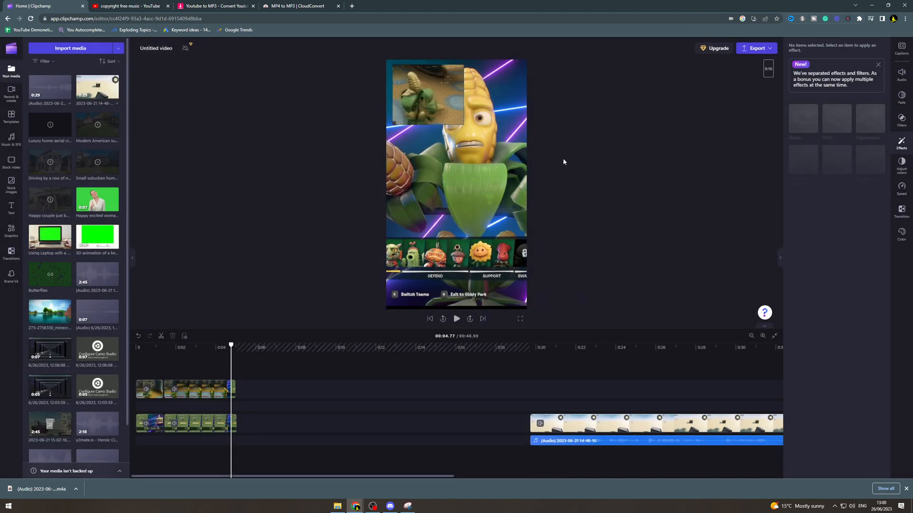
mouse_move(606, 169)
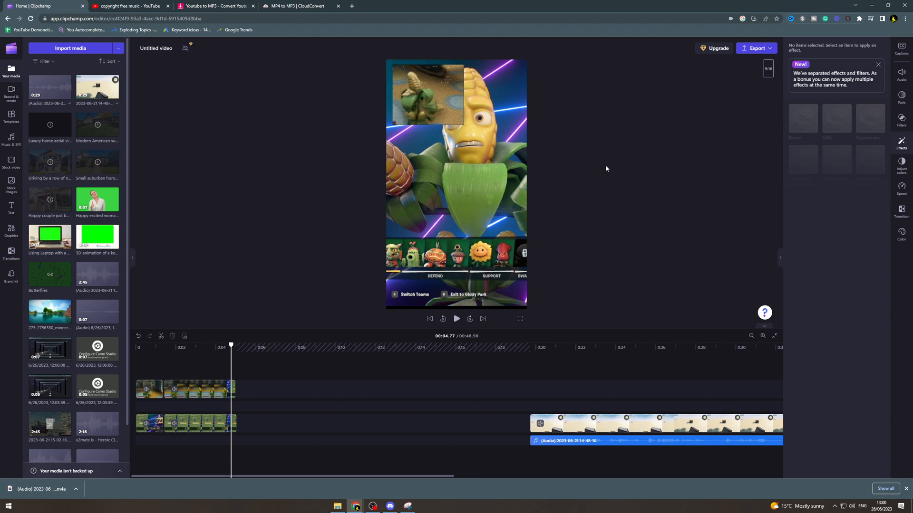